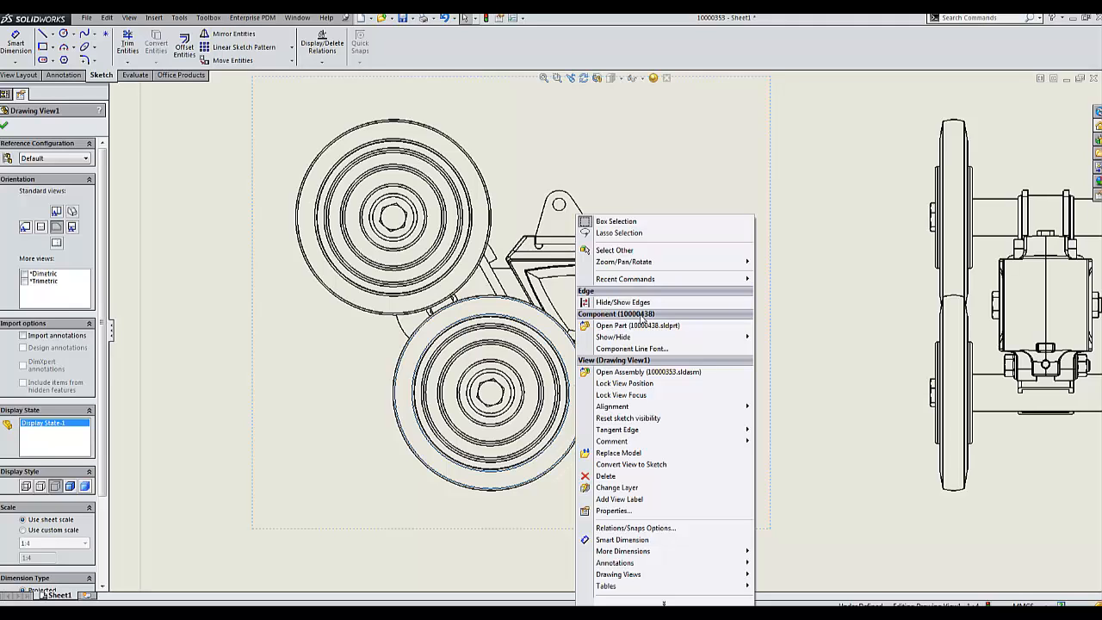
pyautogui.moveTo(614, 337)
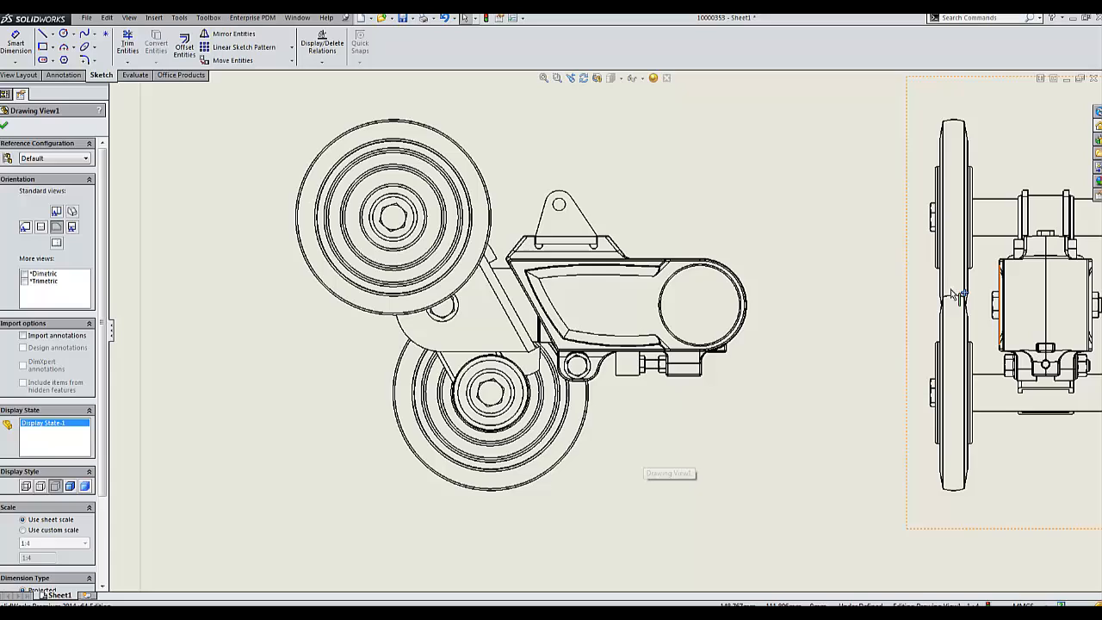
pyautogui.moveTo(902, 312)
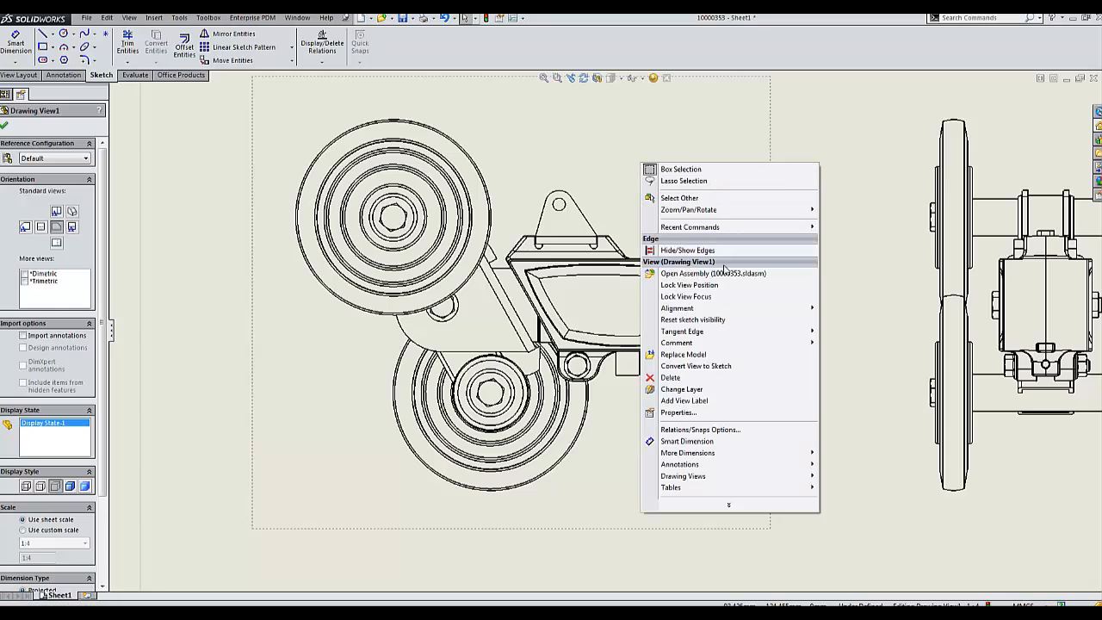
# - Hide the lower wheel component in Drawing View1 to reveal the arm behind it
pyautogui.click(713, 273)
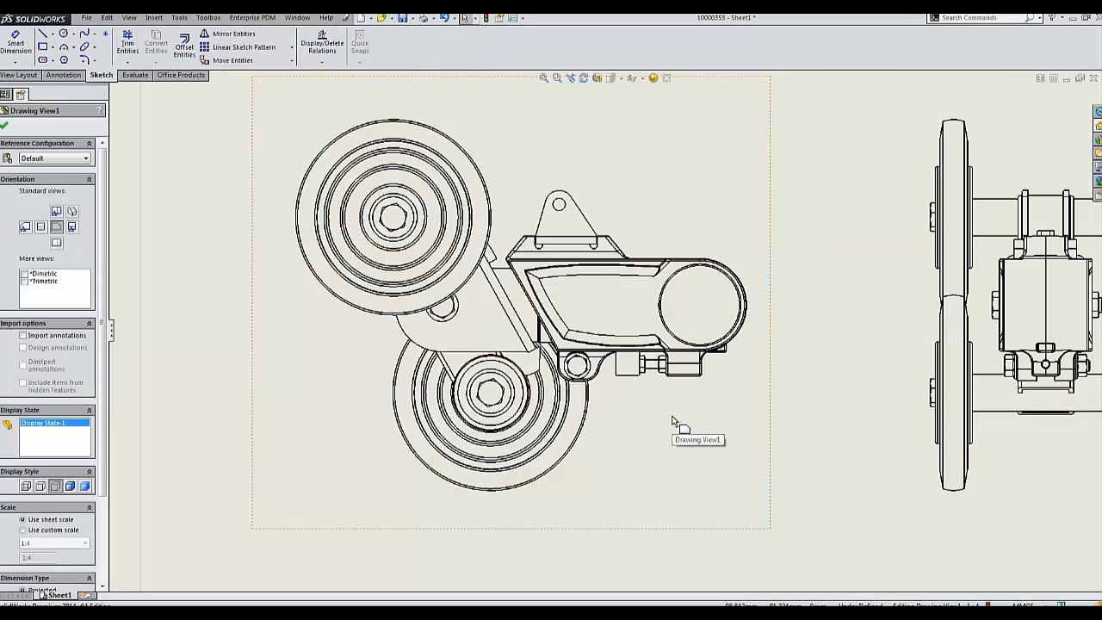
# - Replace Drawing View1's hidden-components list with wheel instances 10000438<6> and <7>
pyautogui.rightClick(676, 422)
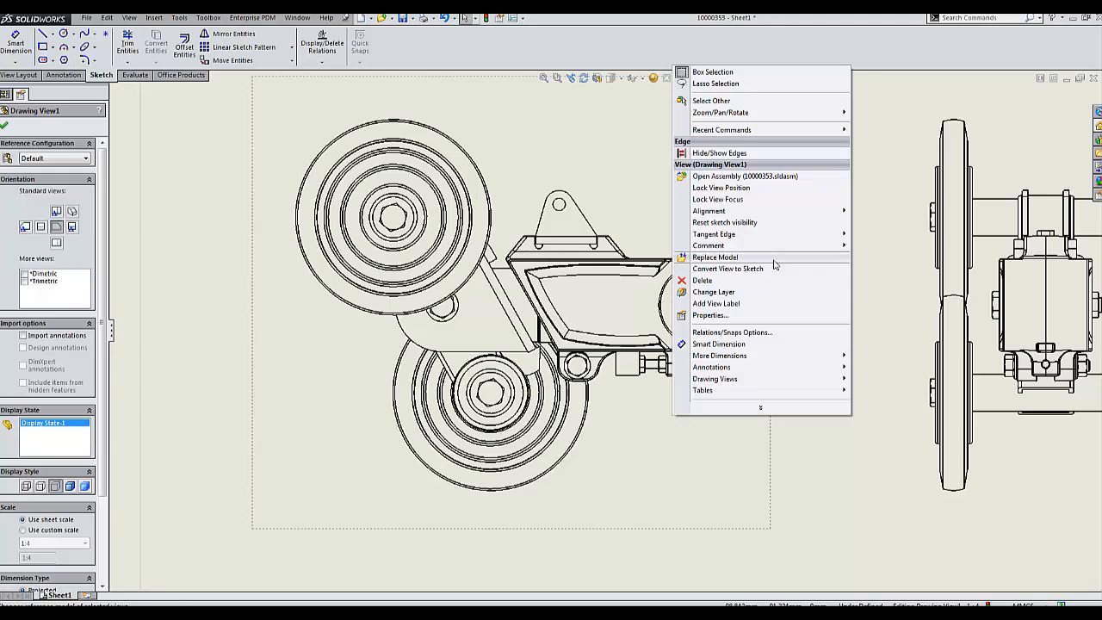
pyautogui.moveTo(724, 316)
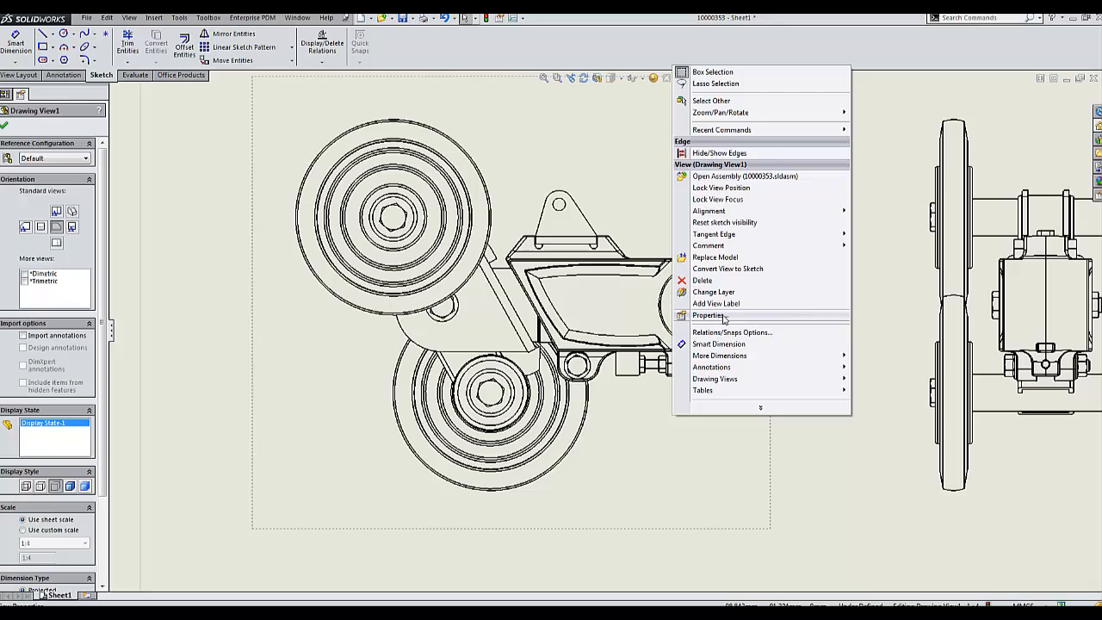
pyautogui.click(710, 314)
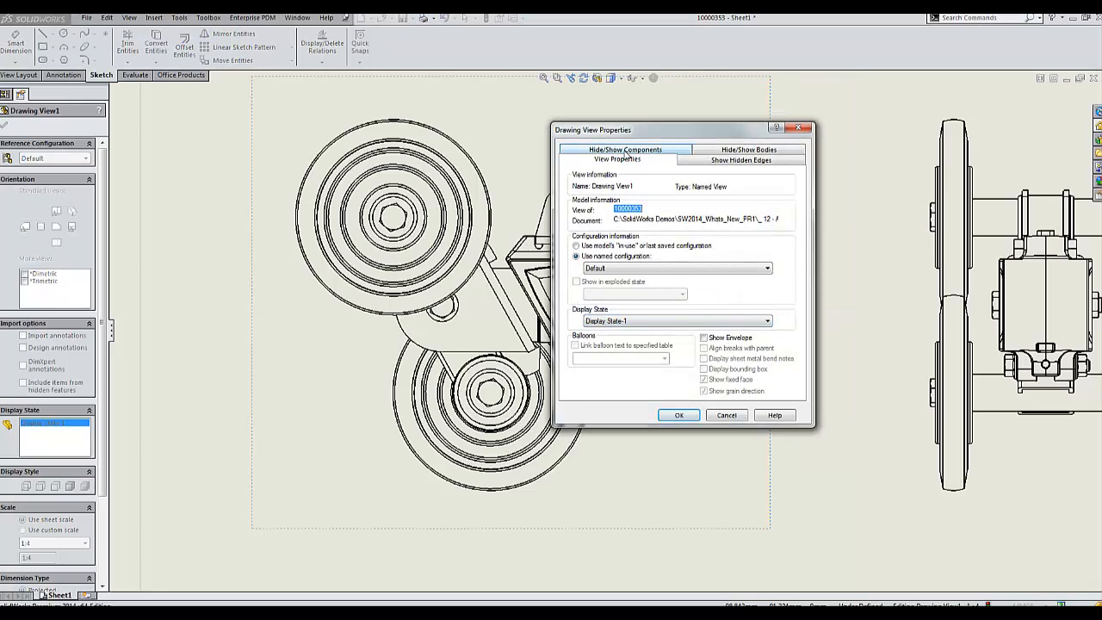
pyautogui.click(626, 149)
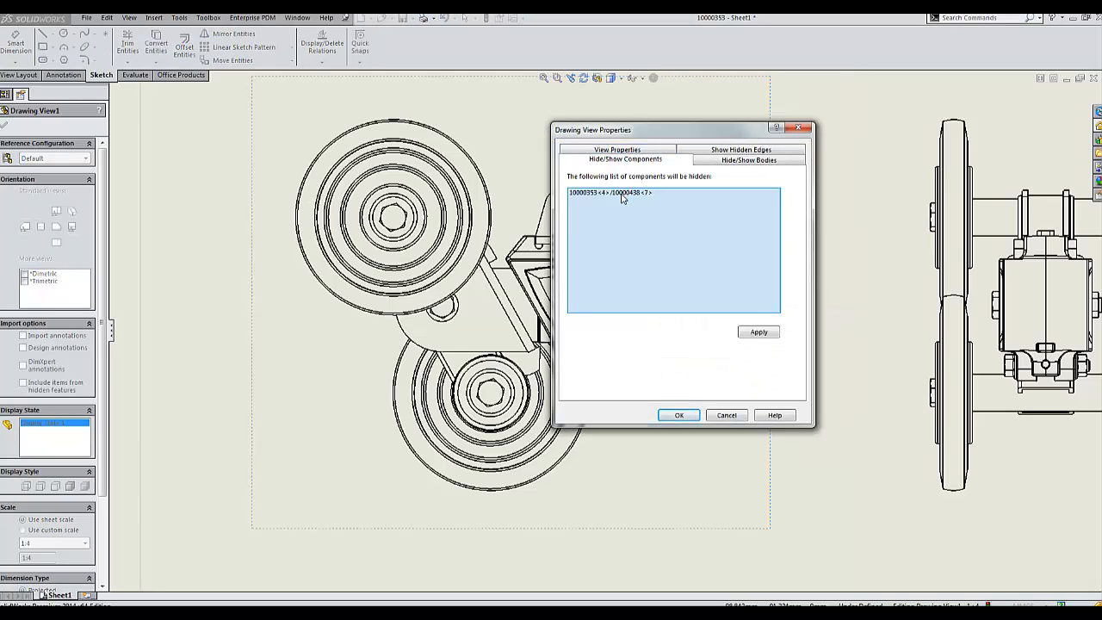
pyautogui.rightClick(611, 192)
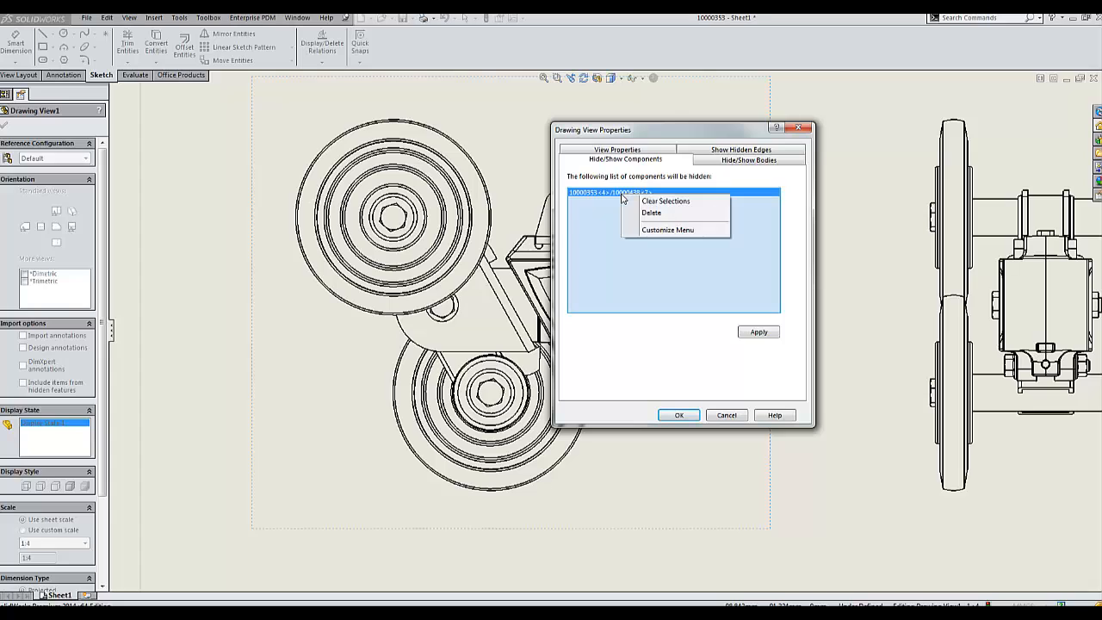
pyautogui.moveTo(685, 212)
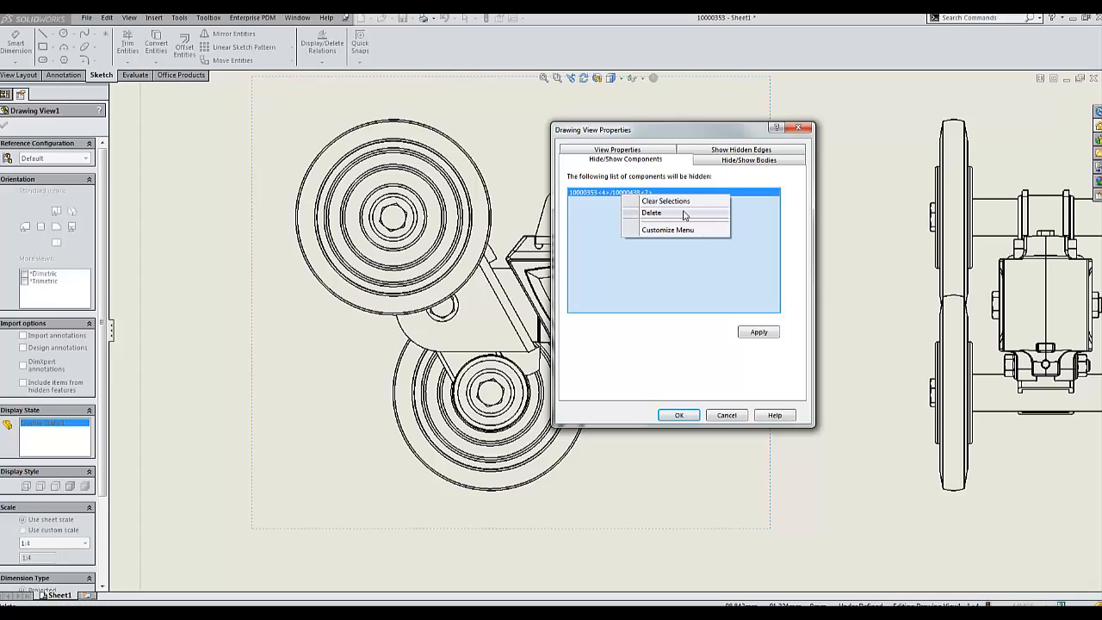
pyautogui.click(651, 213)
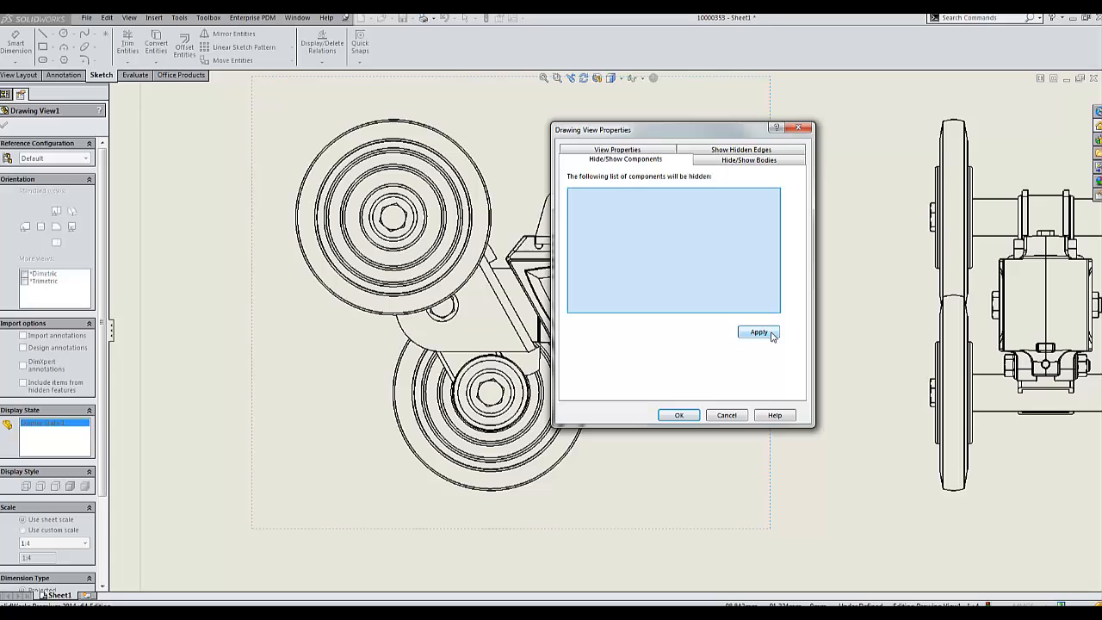
pyautogui.click(758, 333)
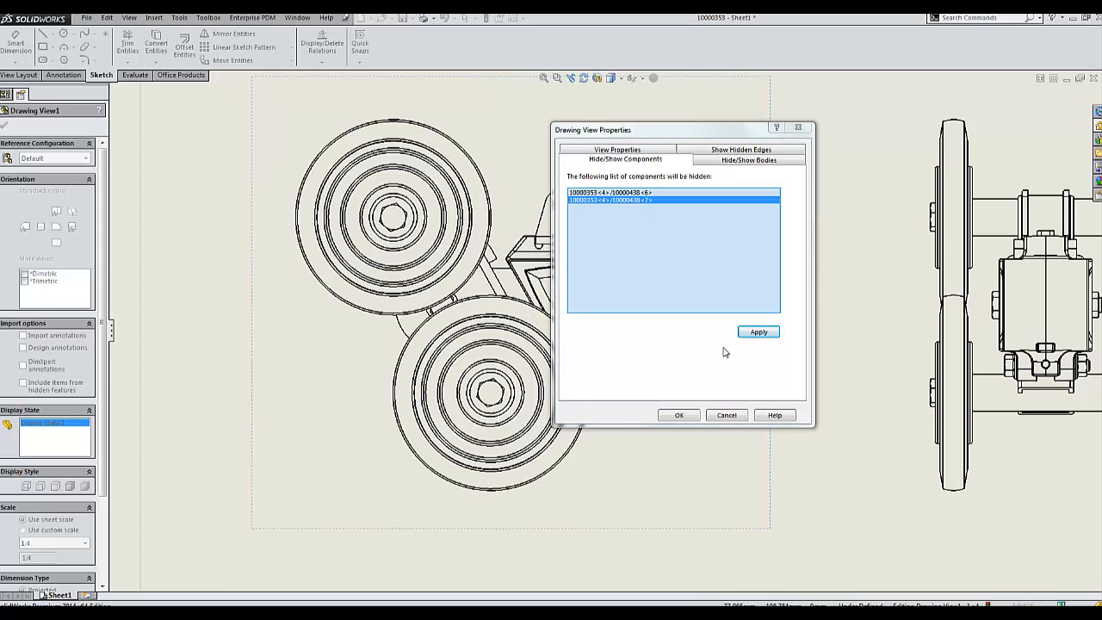
pyautogui.click(757, 332)
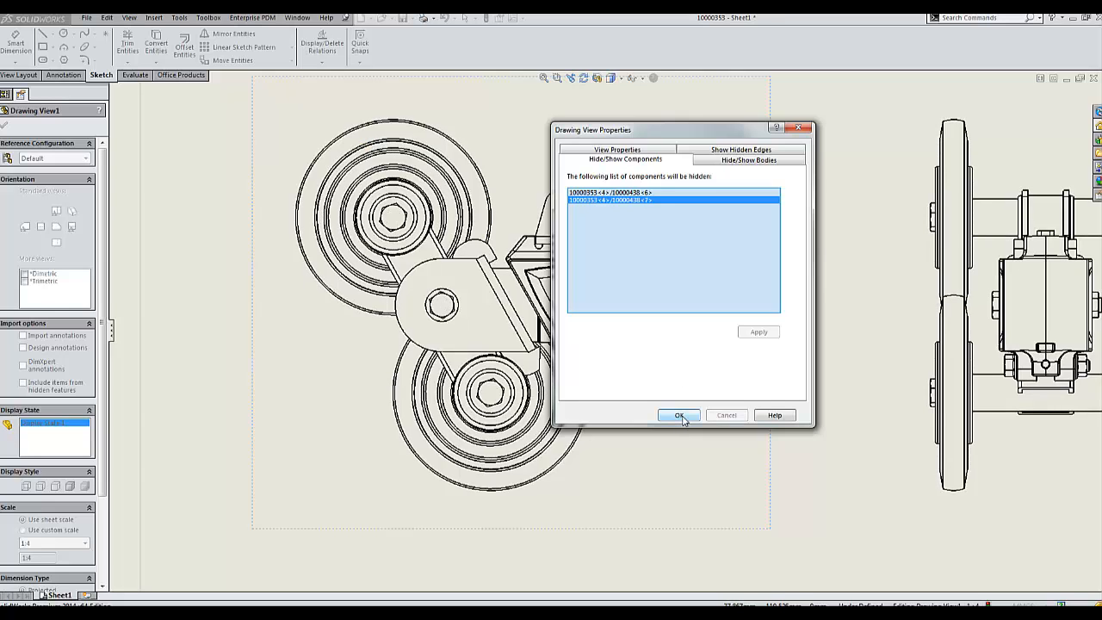
pyautogui.click(679, 415)
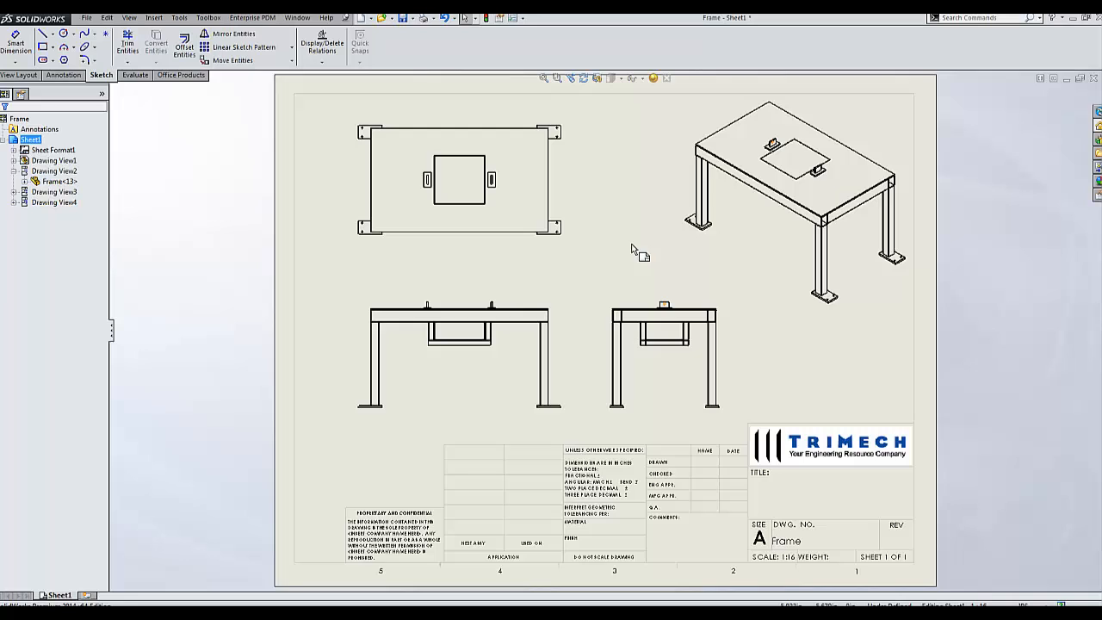
pyautogui.moveTo(620, 191)
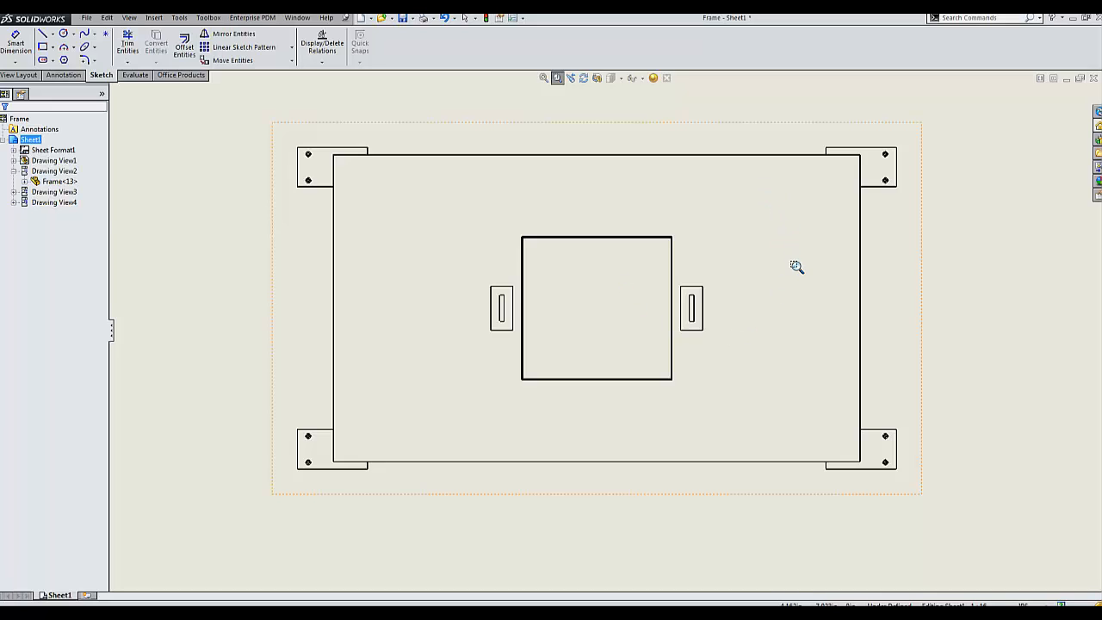
pyautogui.moveTo(796, 248)
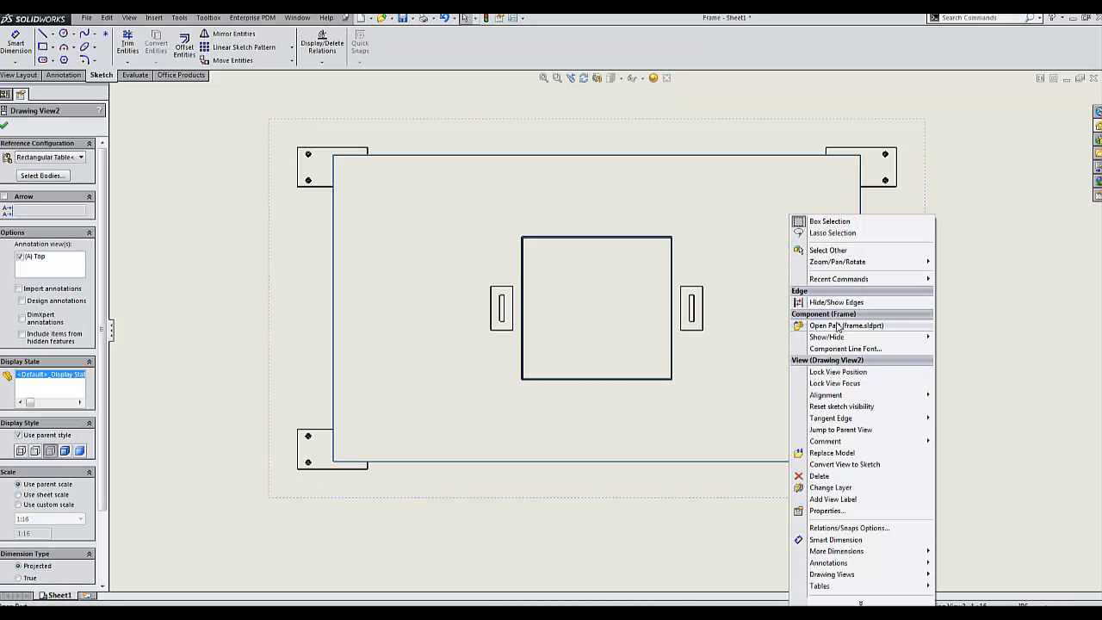
pyautogui.moveTo(827, 337)
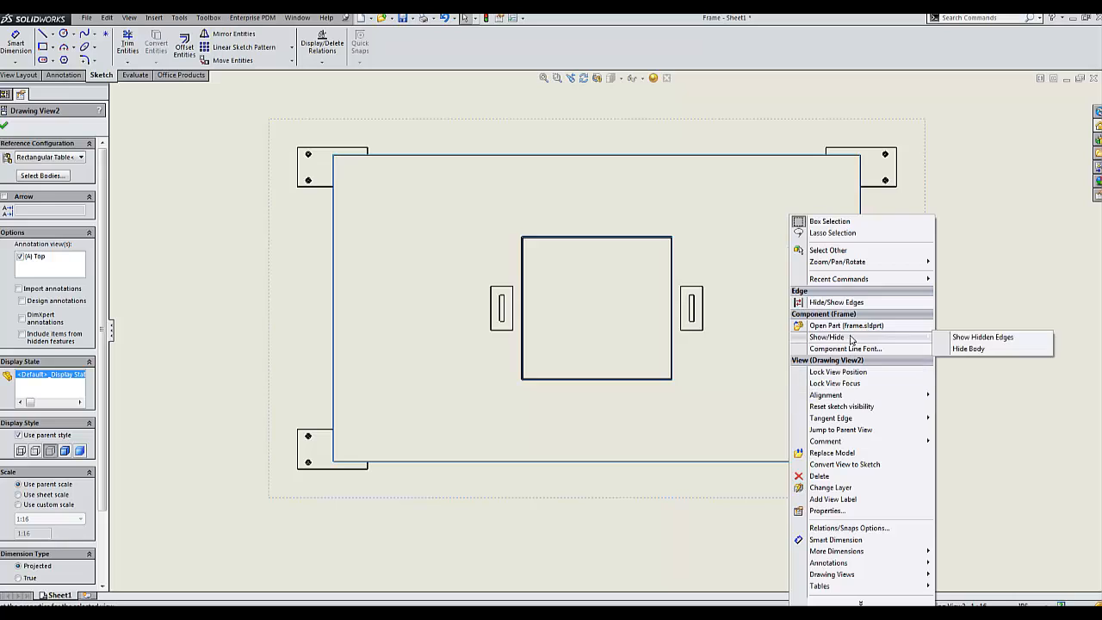
pyautogui.moveTo(988, 352)
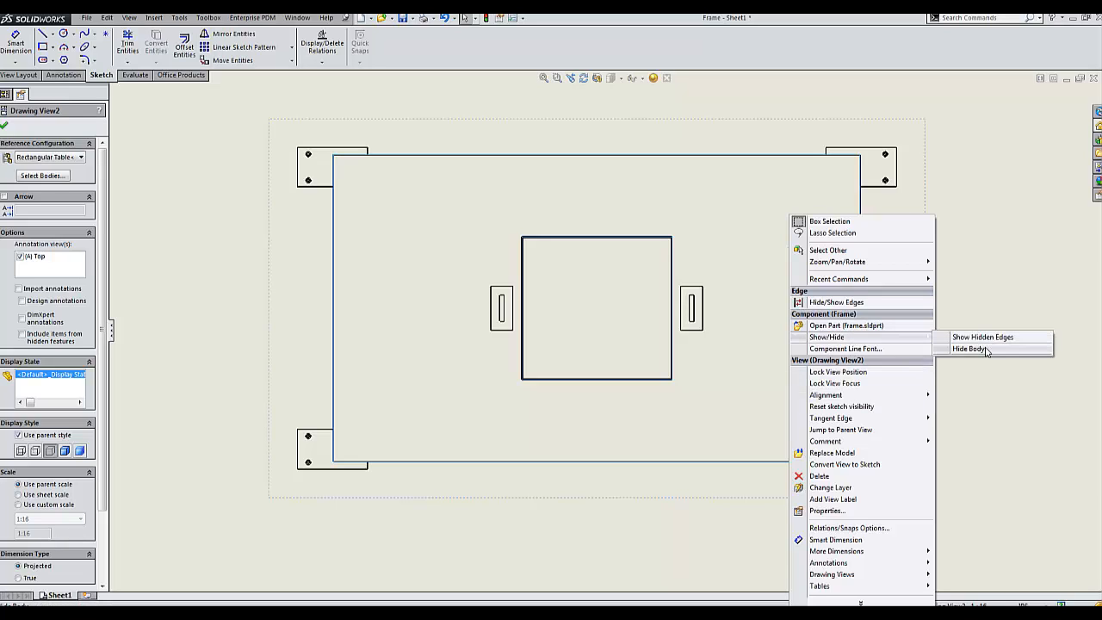
pyautogui.moveTo(982, 337)
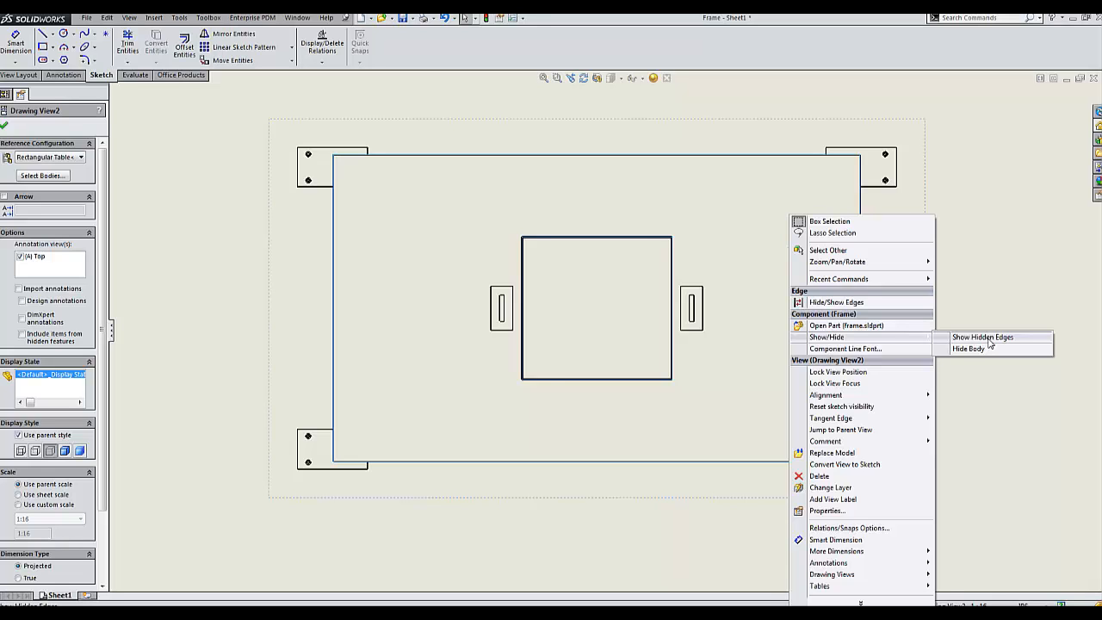
# - Display the frame body's hidden edges as dashed lines in the Frame top view
pyautogui.click(983, 336)
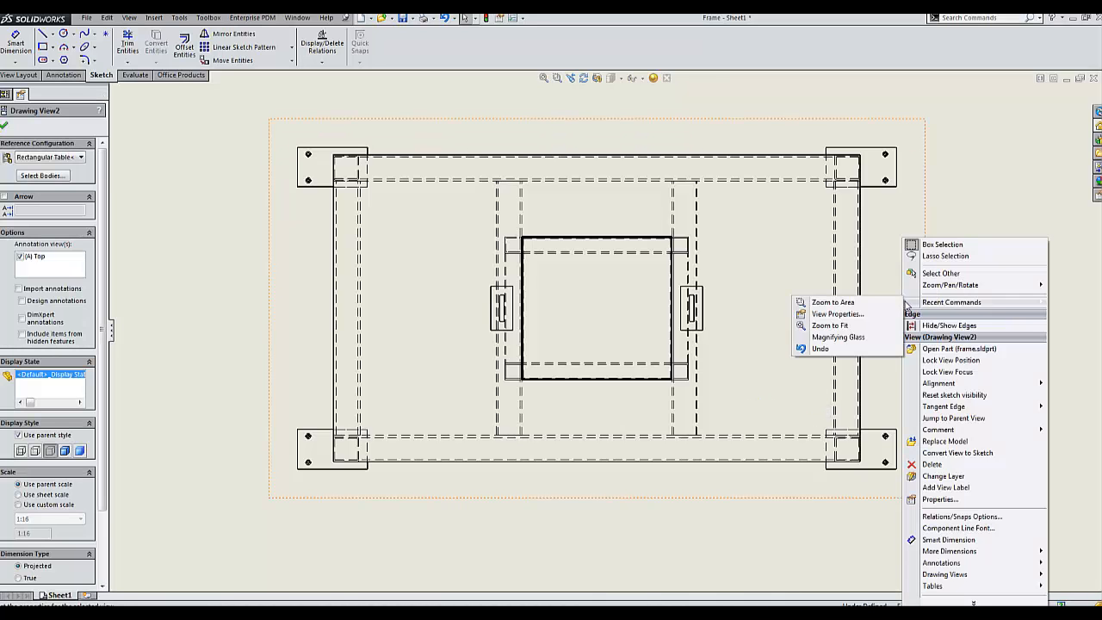
# - Delete Frame<13> from Drawing View2's Show Hidden Edges list in View Properties
pyautogui.click(836, 313)
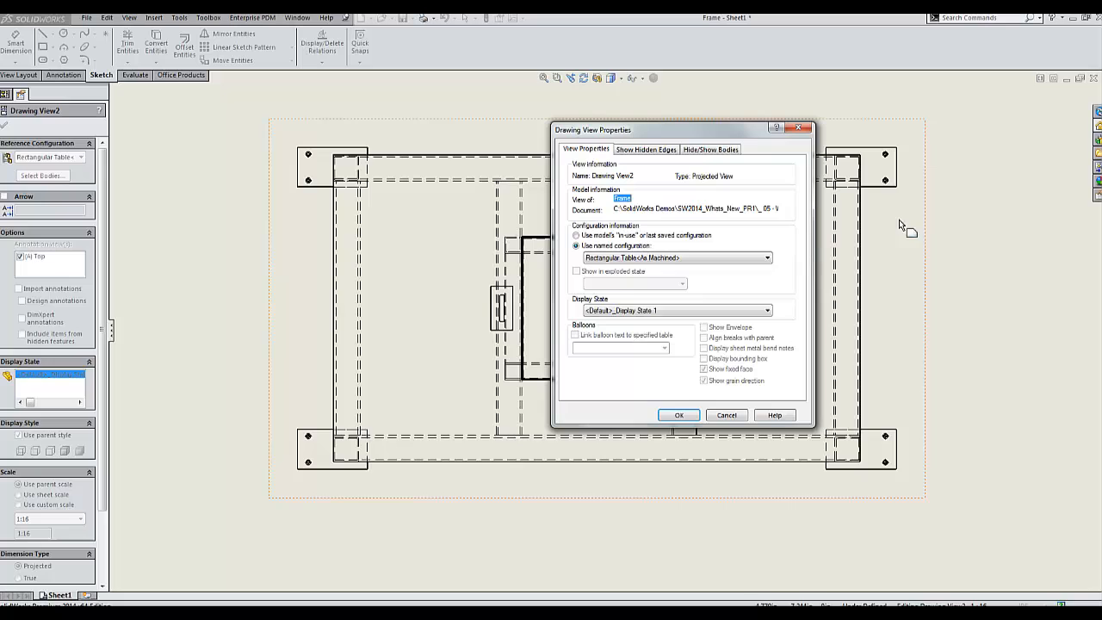
pyautogui.click(646, 149)
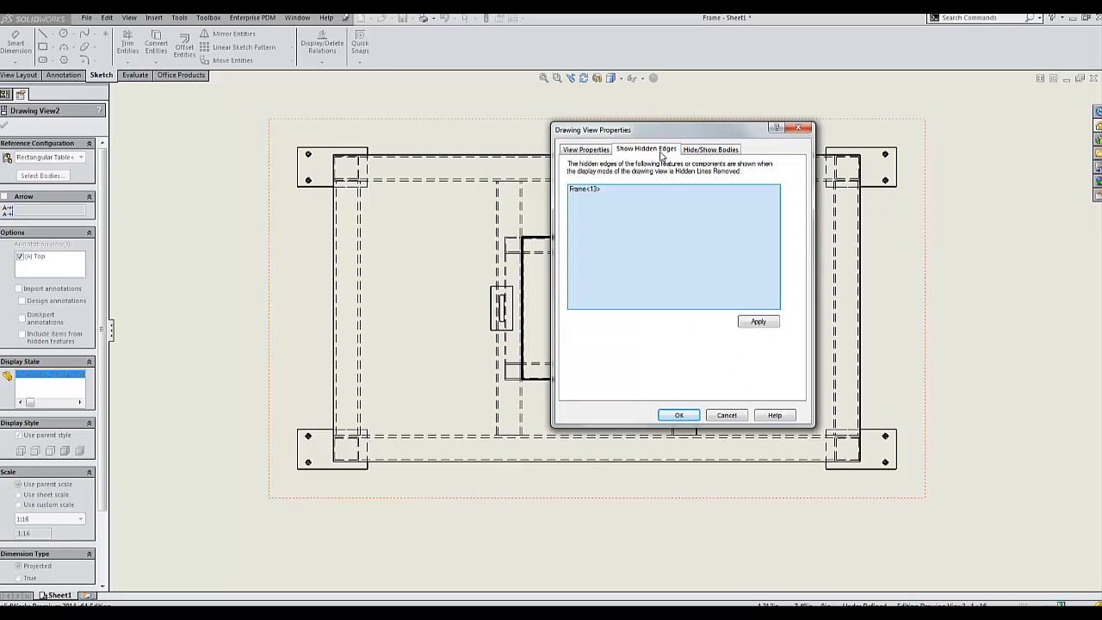
pyautogui.click(585, 189)
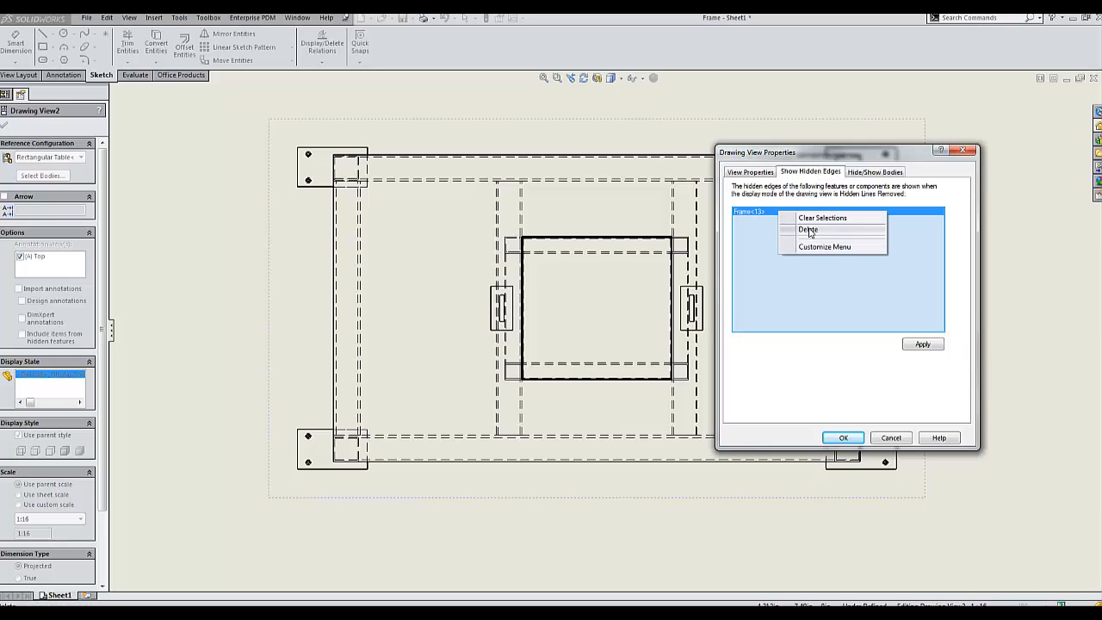
pyautogui.click(807, 229)
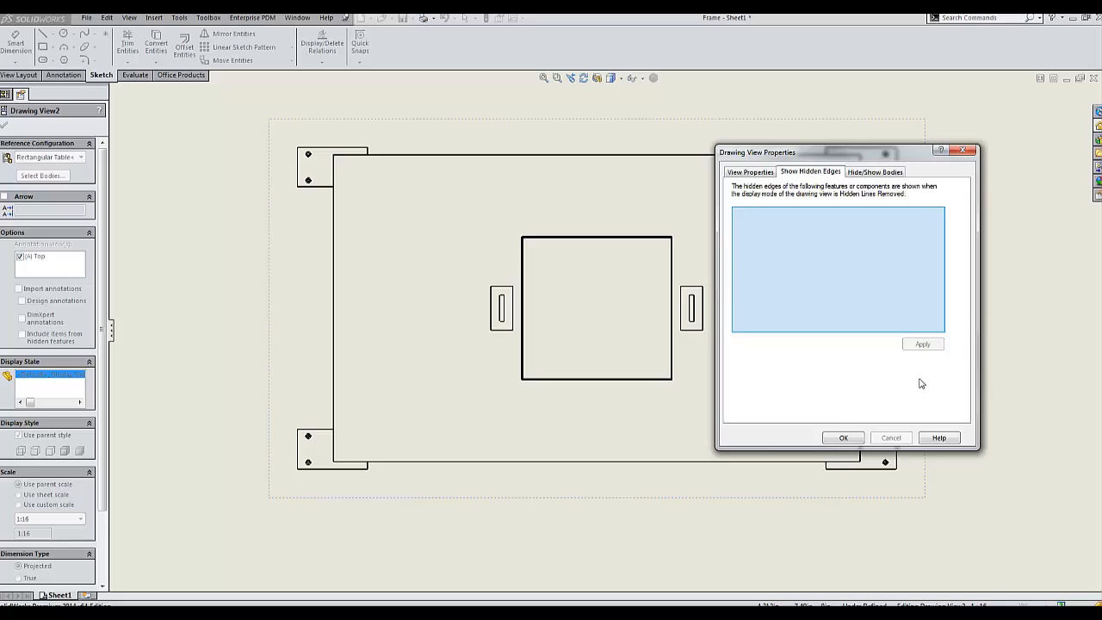
pyautogui.click(843, 437)
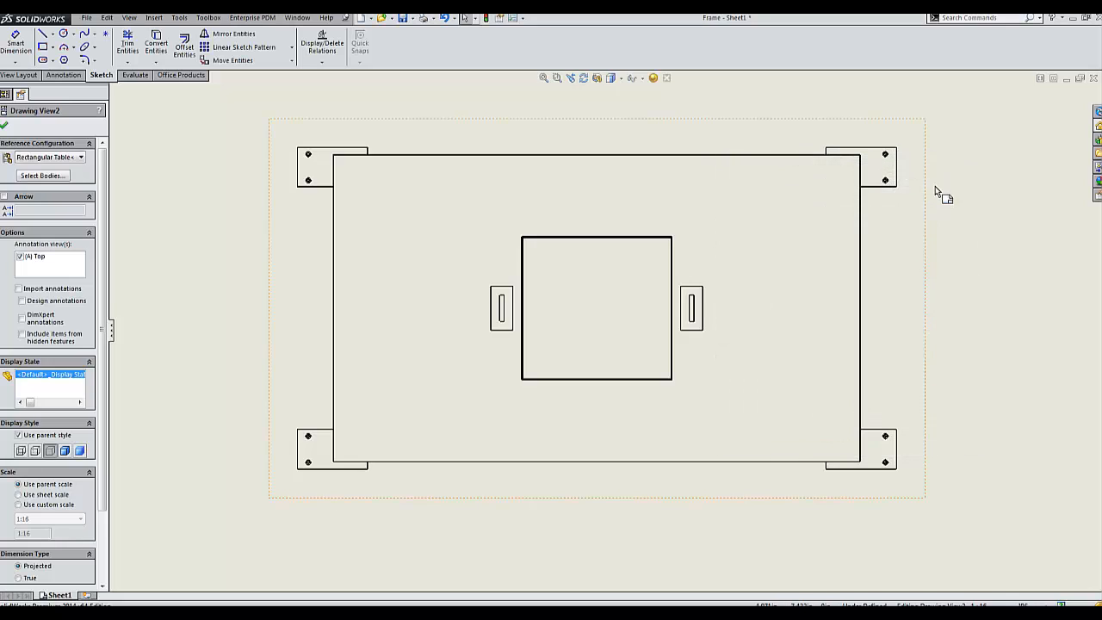